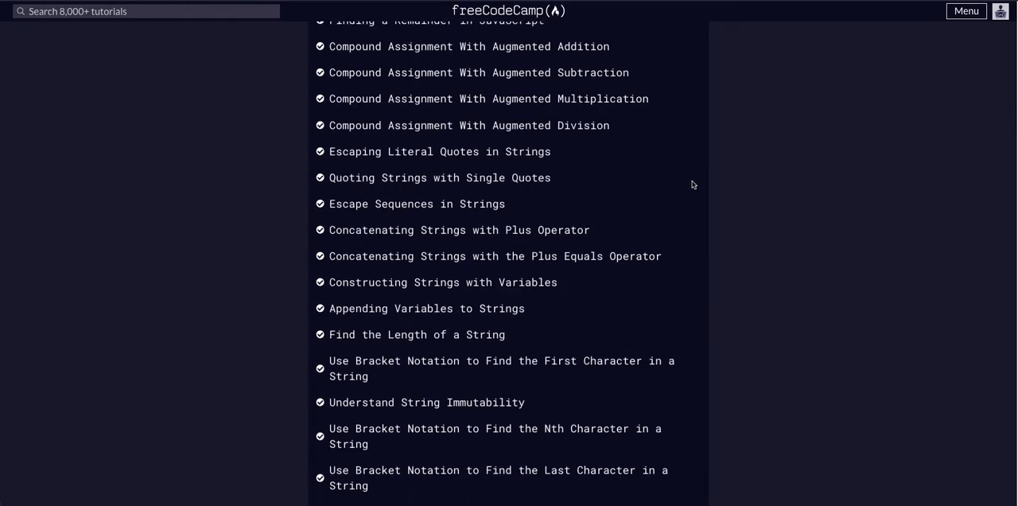
# Step: Scroll the Basic JavaScript list down to the Comparison with the Inequality Operator lesson
pyautogui.scroll(-3)
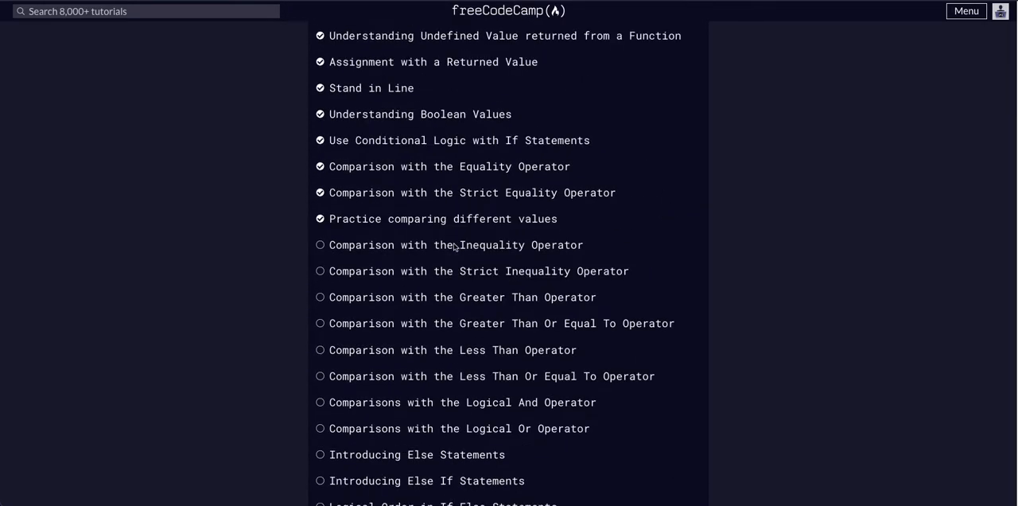
pyautogui.moveTo(454, 245)
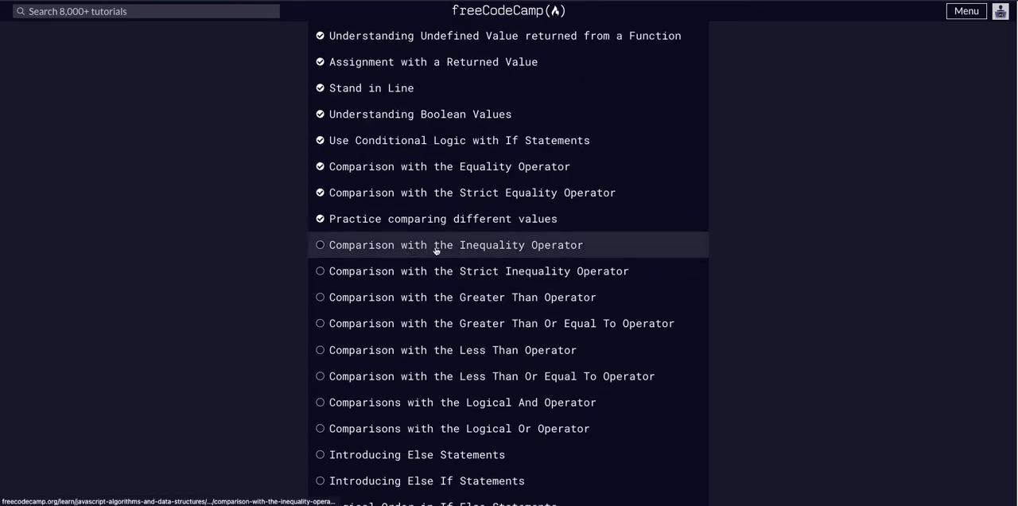
# Step: Open the challenge and review its description, highlighting the != operator in the examples
pyautogui.click(455, 245)
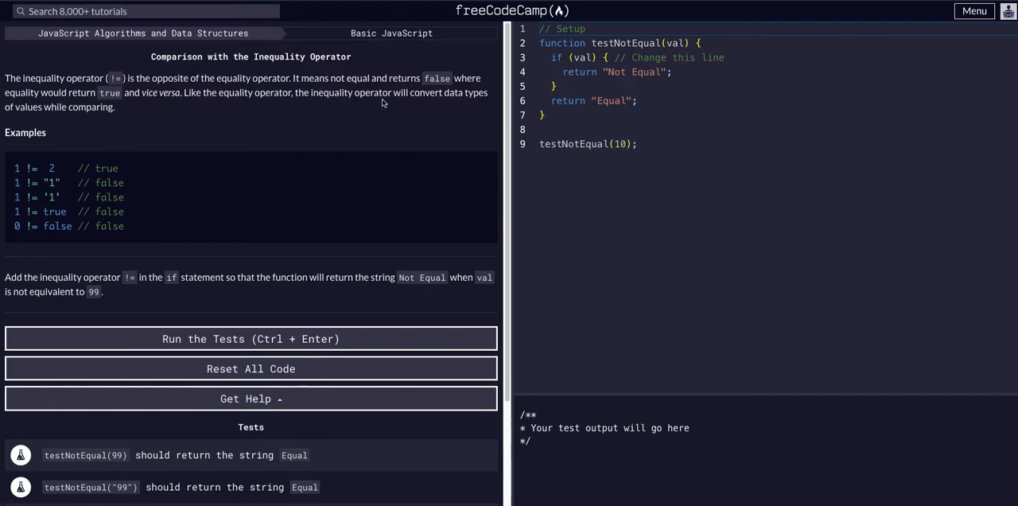
pyautogui.moveTo(82, 110)
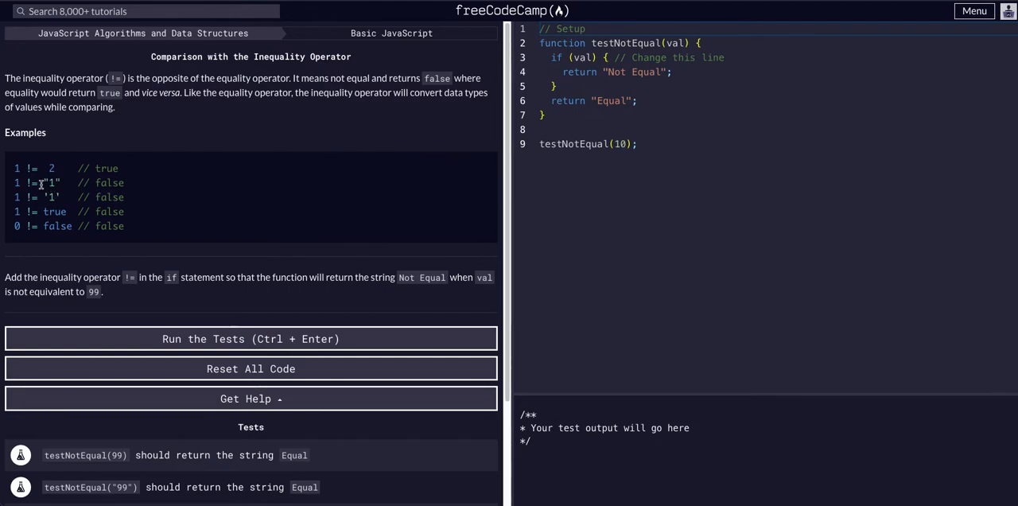
pyautogui.doubleClick(44, 183)
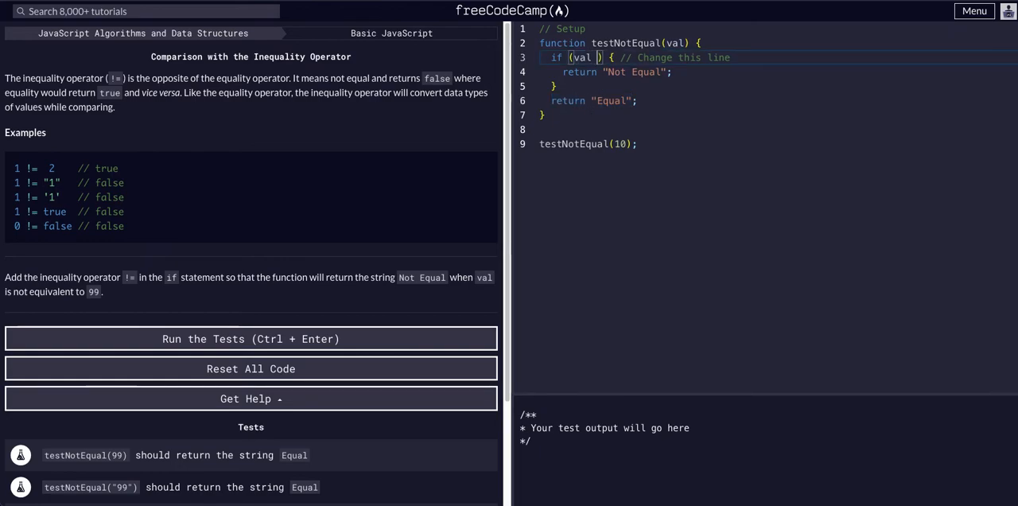
# Step: Change the if condition to val != 99, run the tests so both pass, and dismiss the success message
pyautogui.write('!=')
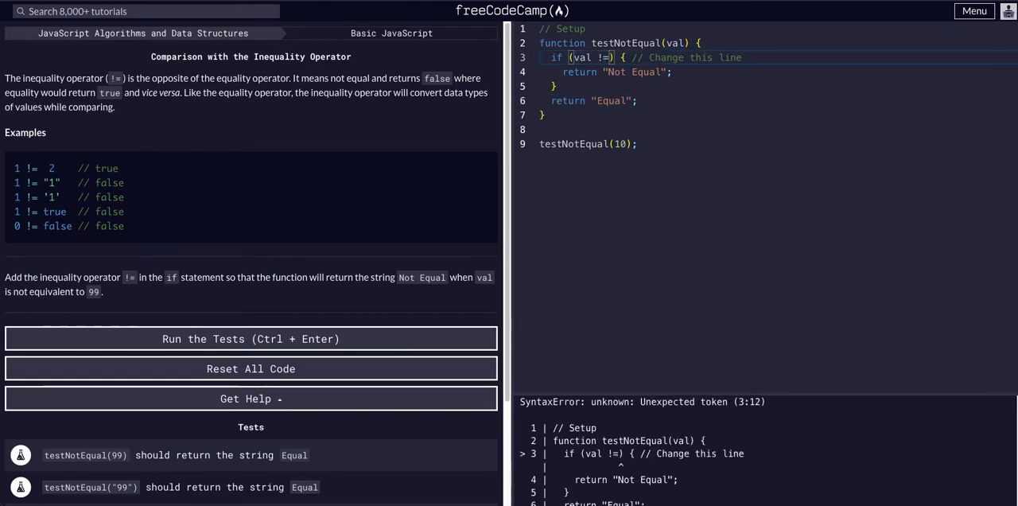
pyautogui.write('99')
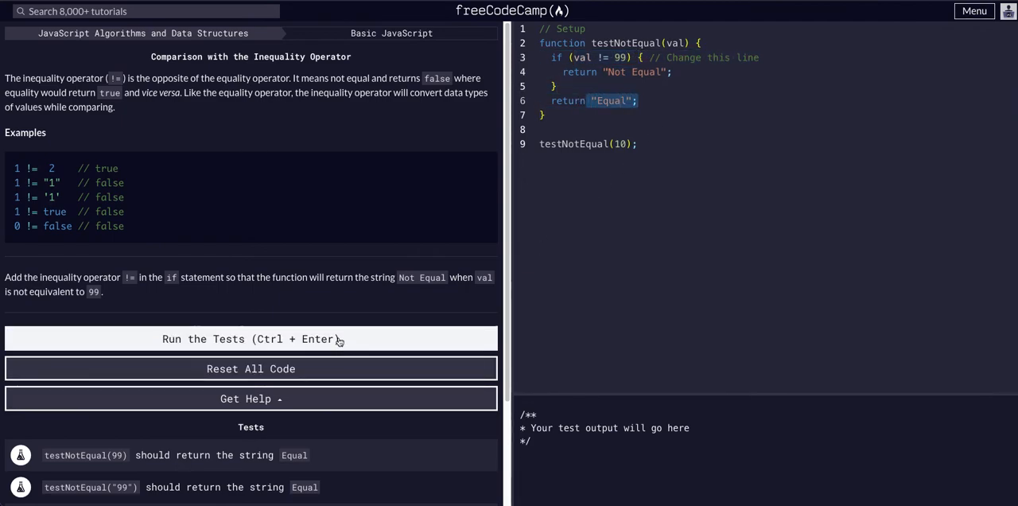
pyautogui.click(252, 337)
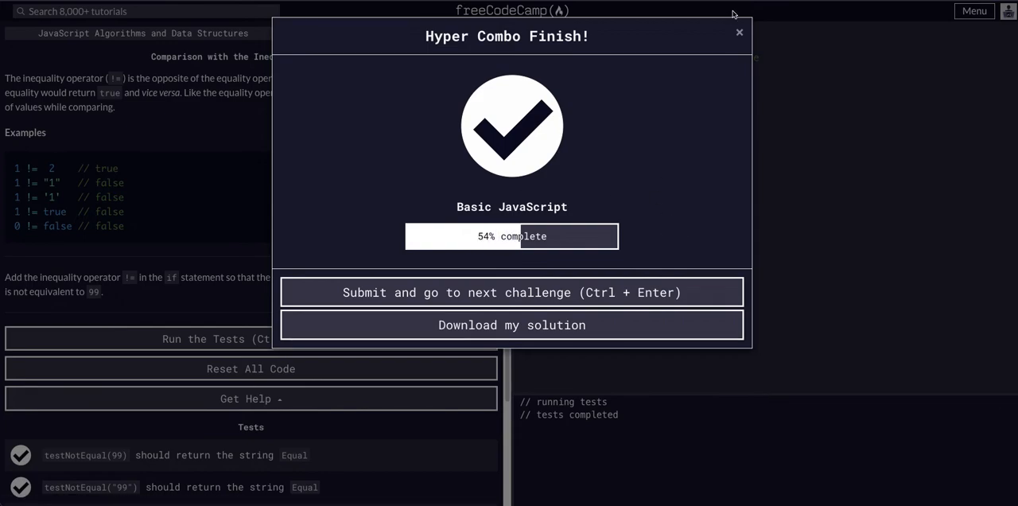
pyautogui.click(739, 31)
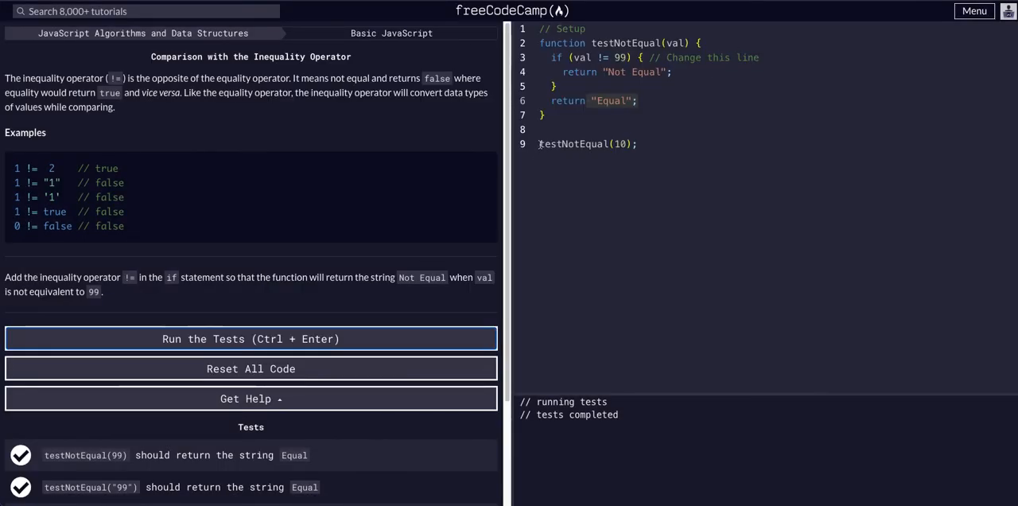
# Step: Wrap testNotEqual(10) in console.log() to print Not Equal, then rerun the tests to complete the challenge
pyautogui.write('console')
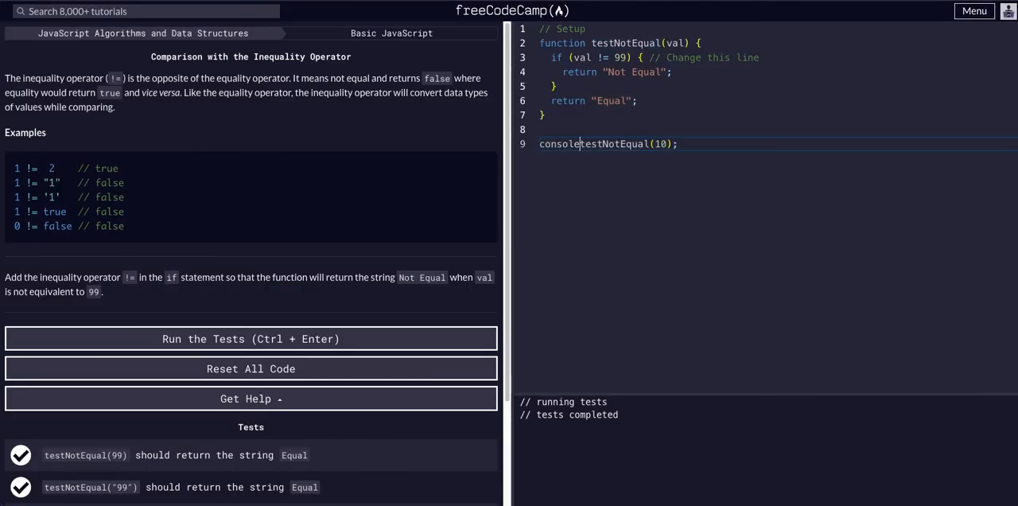
pyautogui.write('.log(')
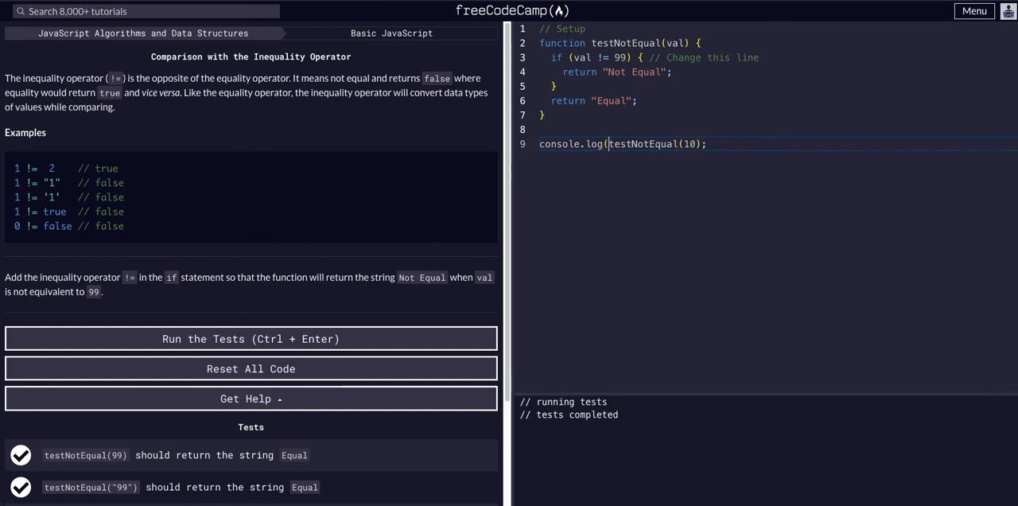
pyautogui.write(')')
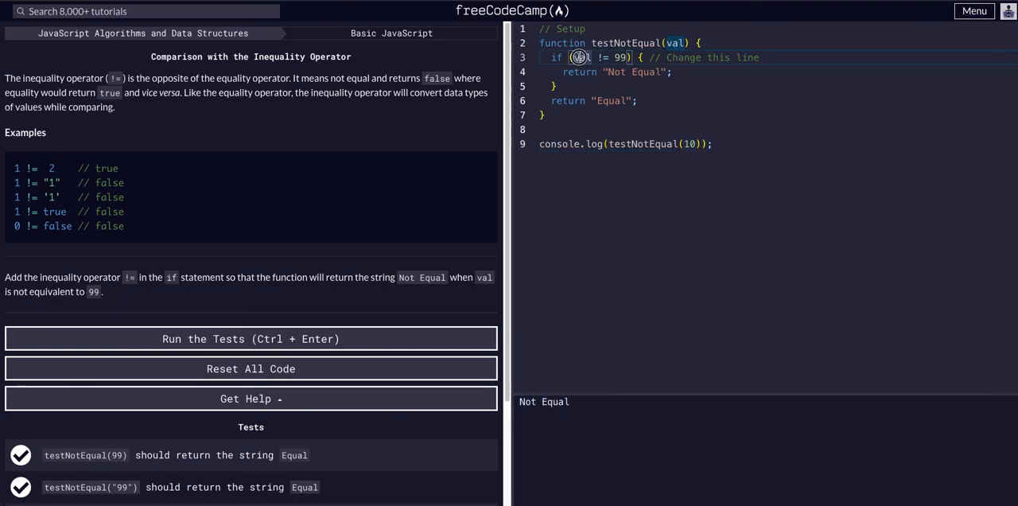
pyautogui.doubleClick(581, 58)
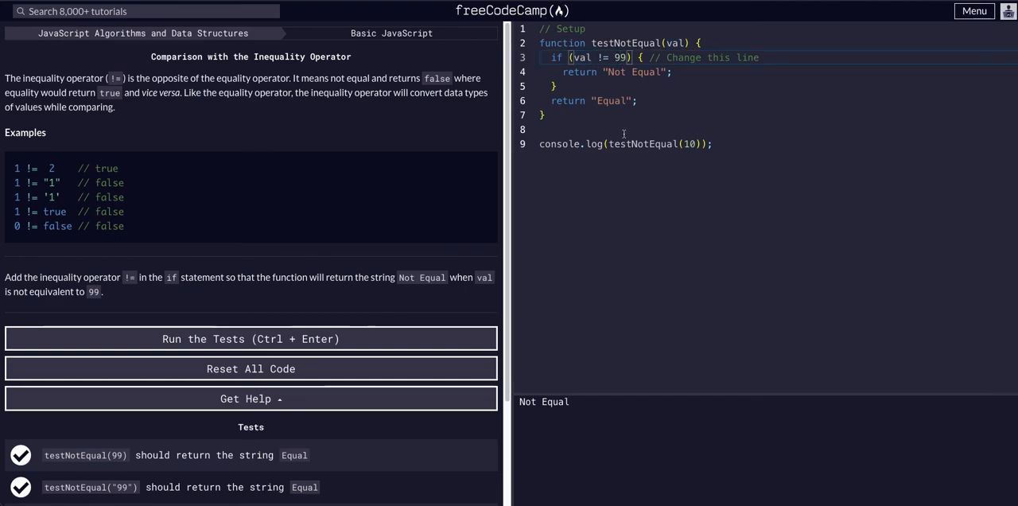
pyautogui.click(251, 337)
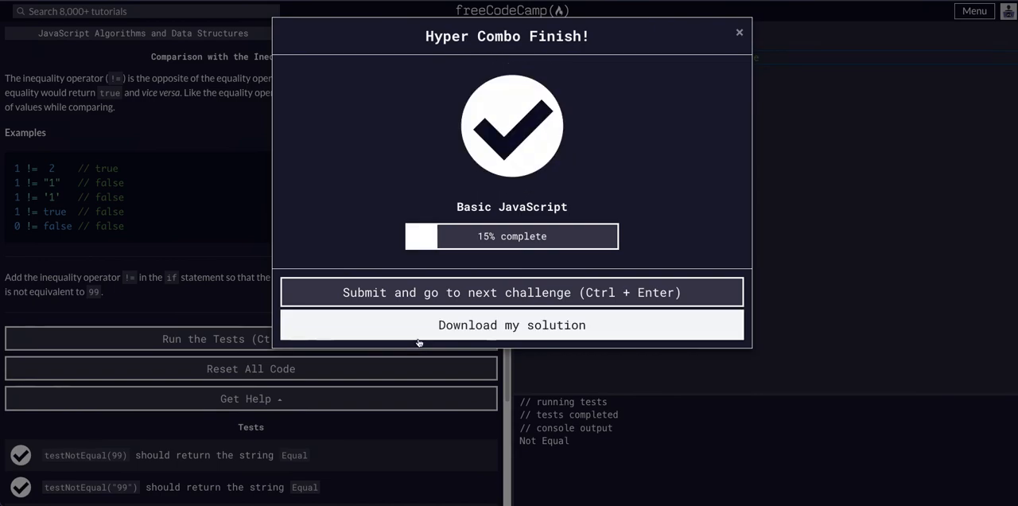